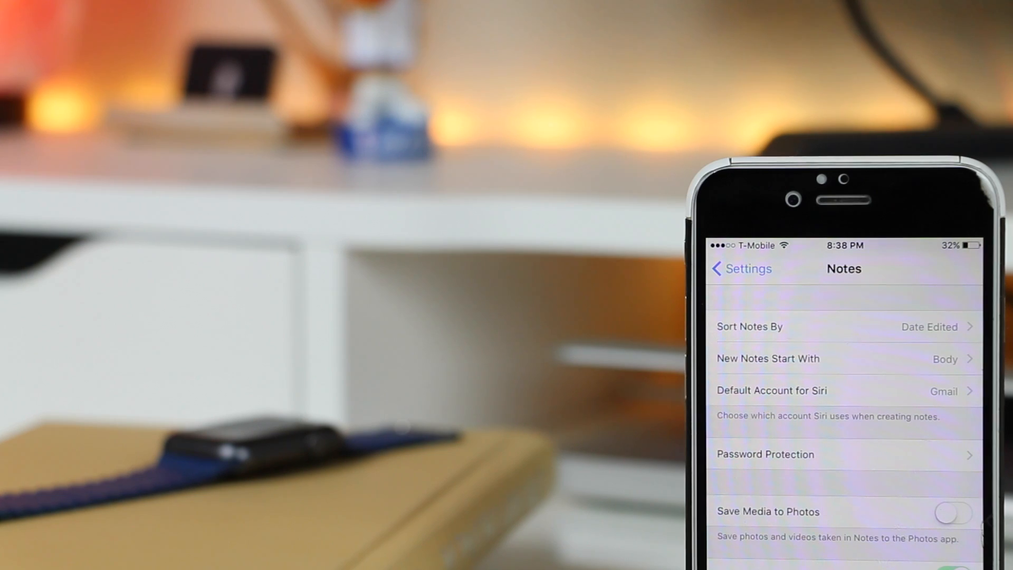
# Scroll the Steps page to Apps for Tracking Steps and swipe through the suggested apps
pyautogui.click(840, 326)
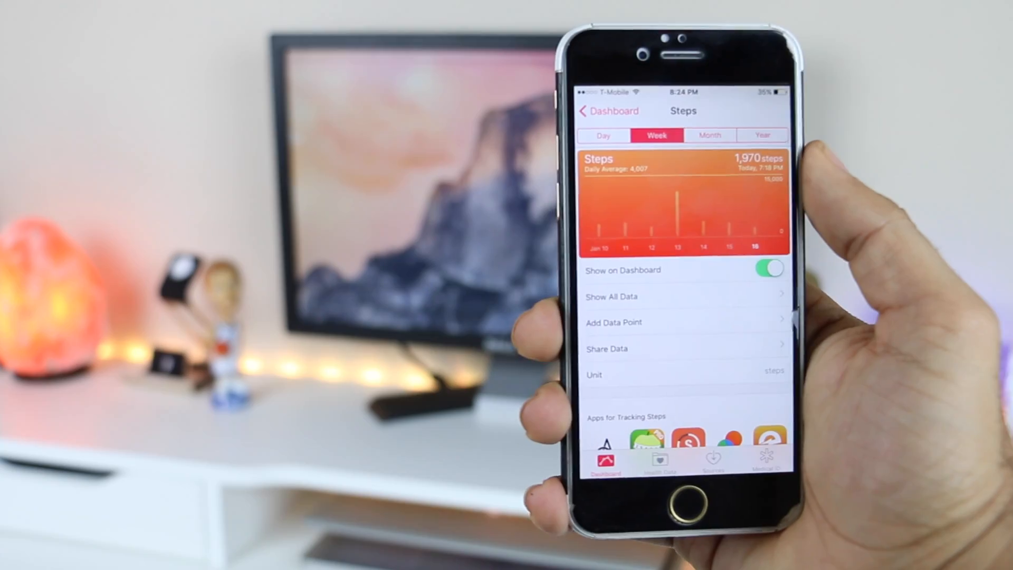
pyautogui.scroll(3)
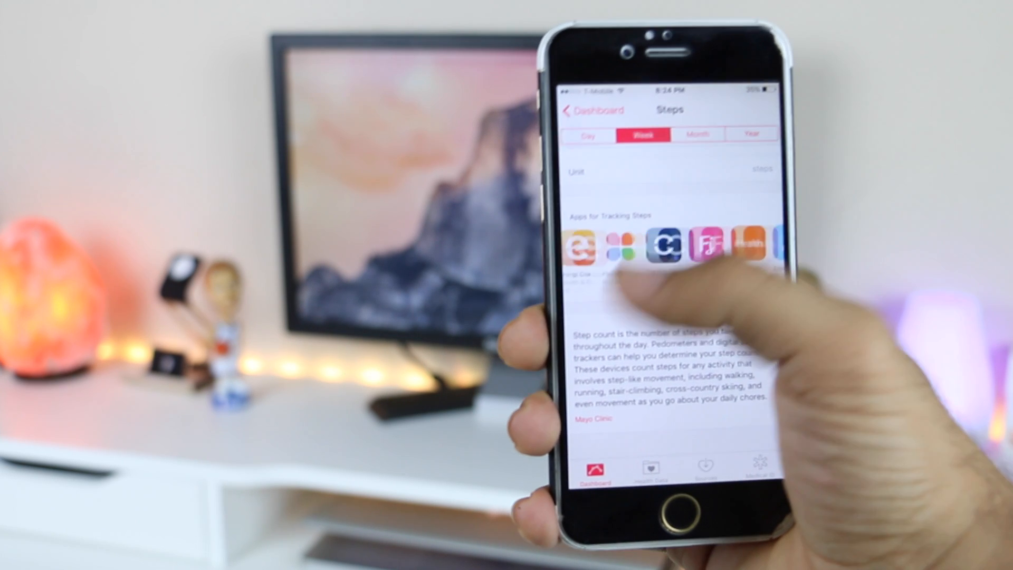
pyautogui.hscroll(-3)
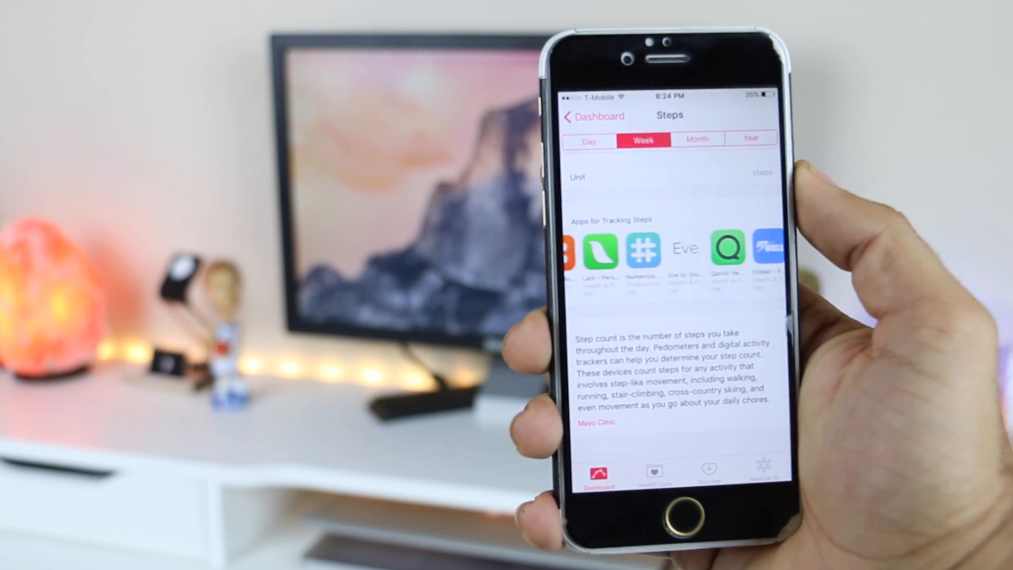